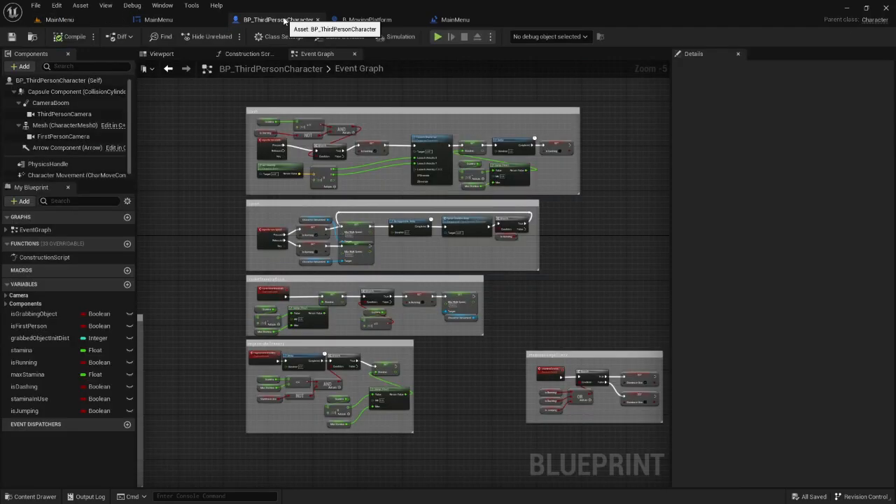
- Scroll up and down through the open Blueprint's Event Graph to review its logic
scroll("down", 3)
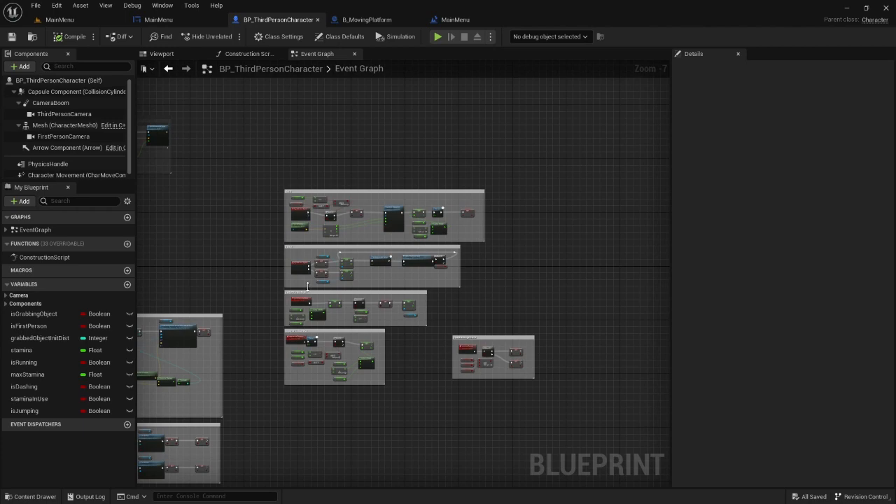
scroll("up", 3)
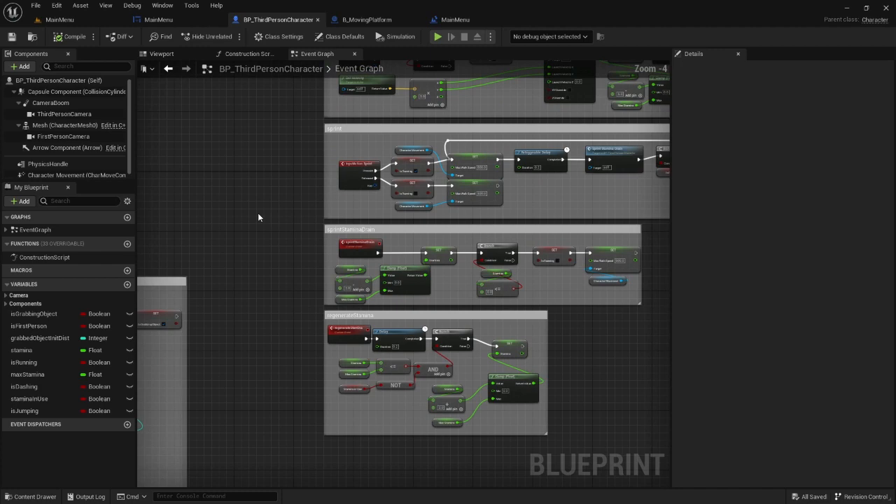
scroll("up", 3)
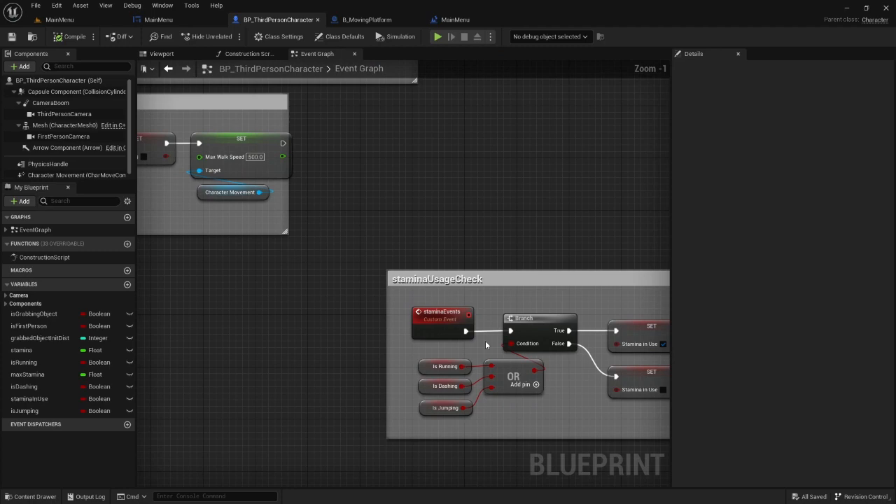
scroll("down", 3)
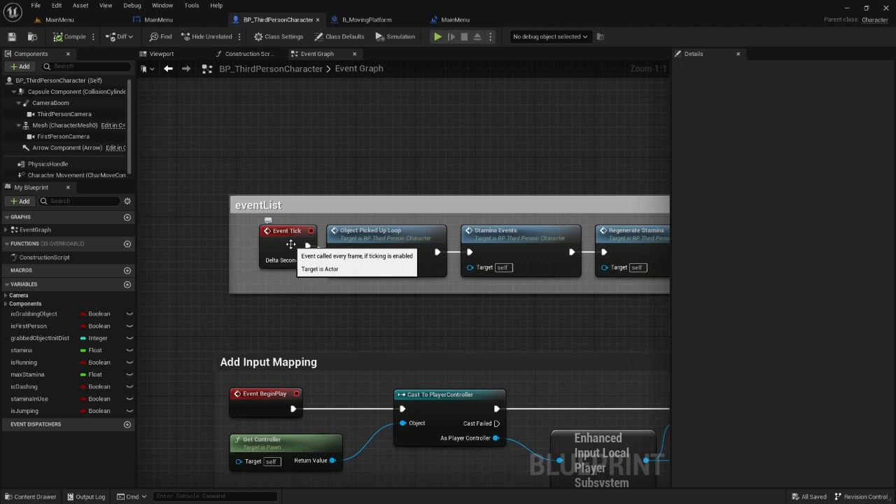
mouse_move(427, 226)
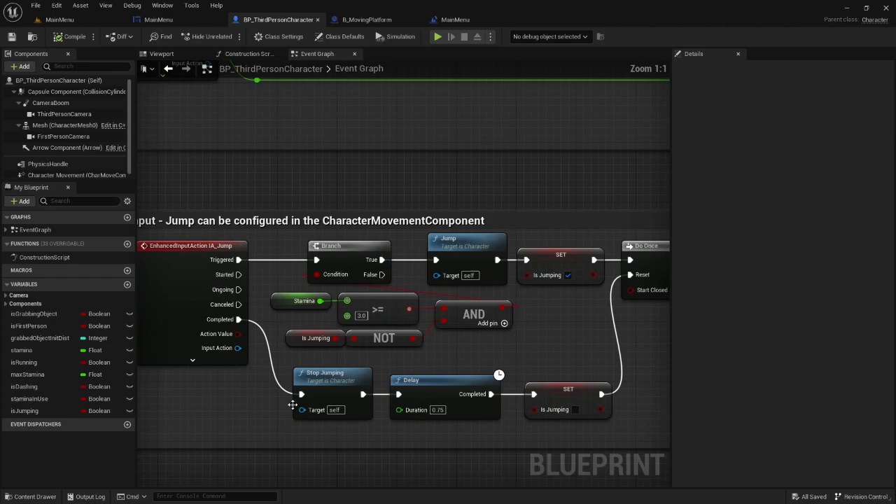
scroll("down", 3)
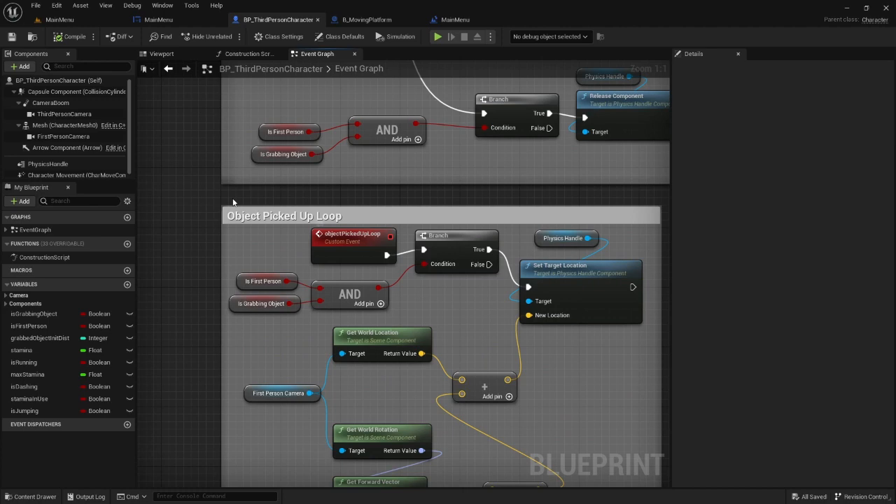
scroll("down", 3)
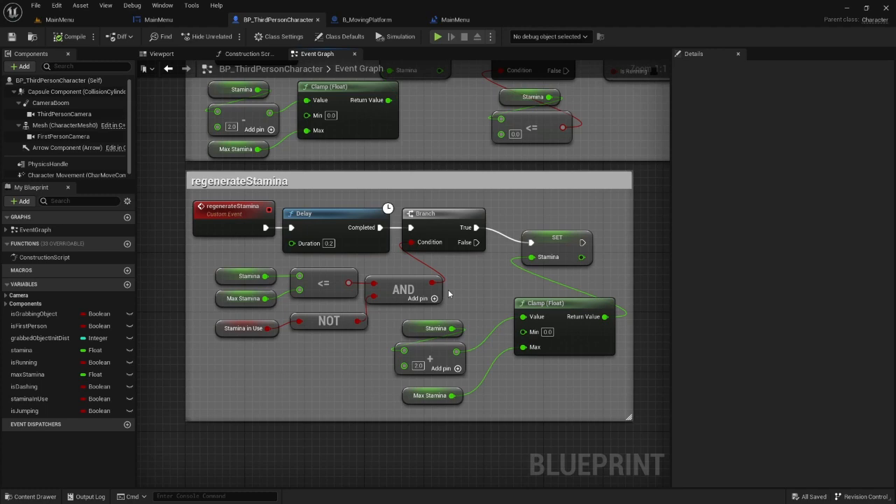
scroll("down", 3)
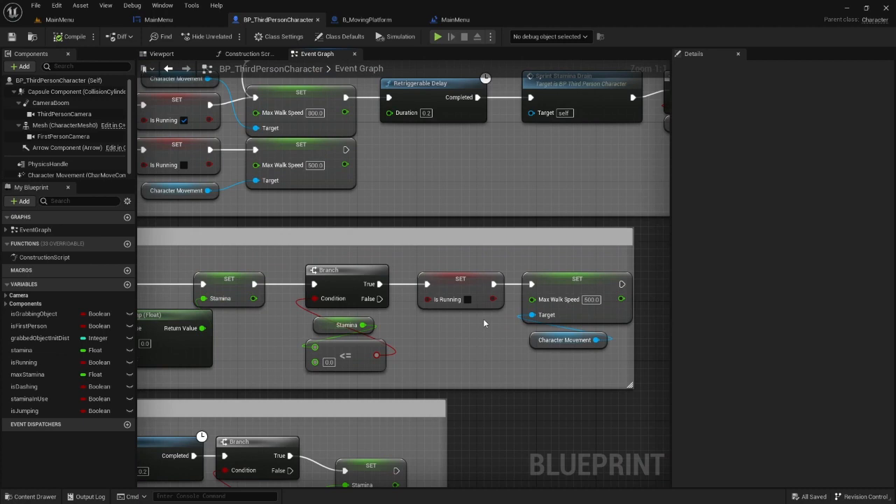
scroll("down", 3)
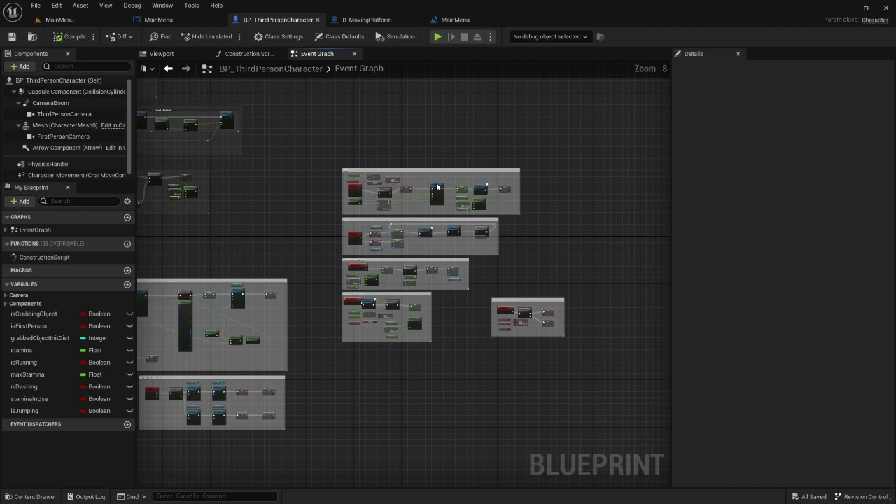
scroll("up", 3)
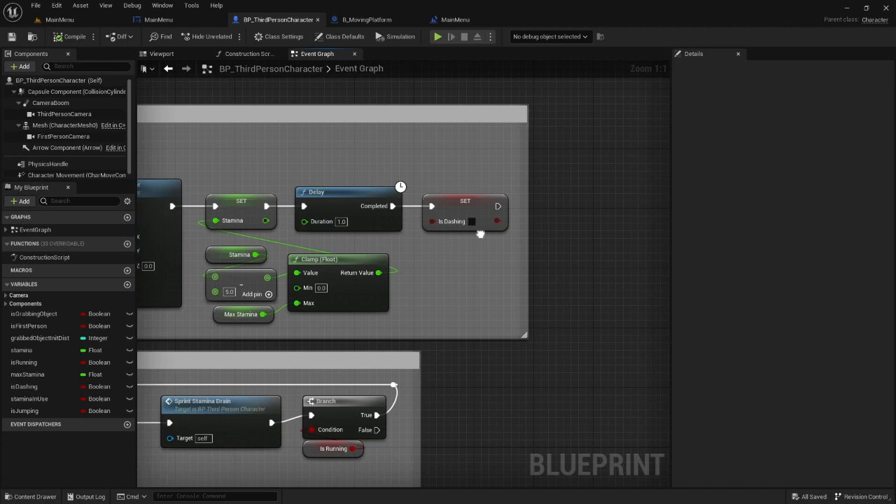
scroll("down", 3)
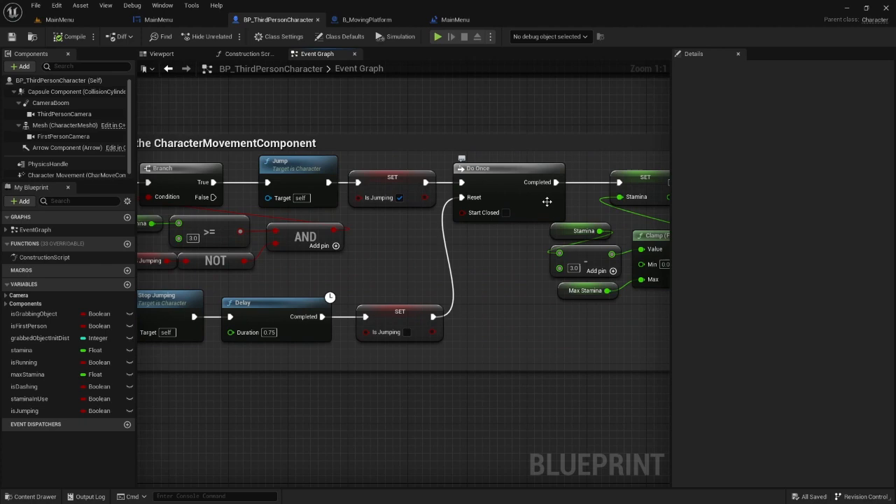
scroll("down", 3)
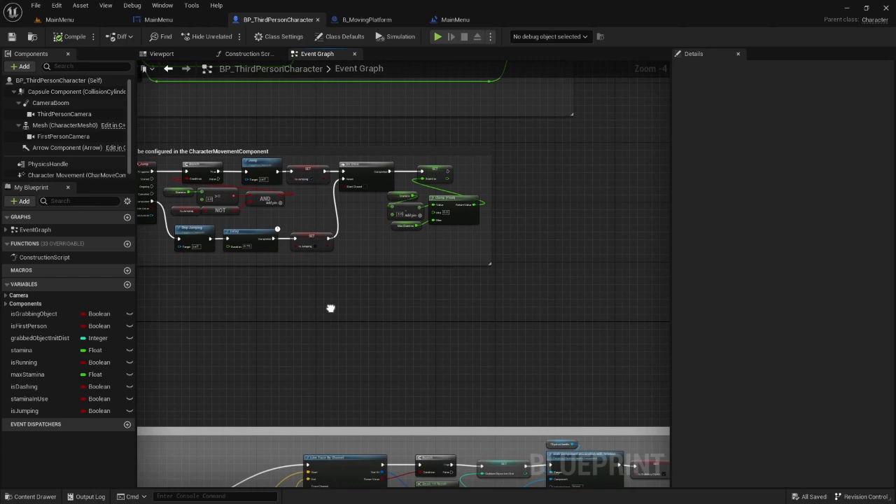
scroll("down", 3)
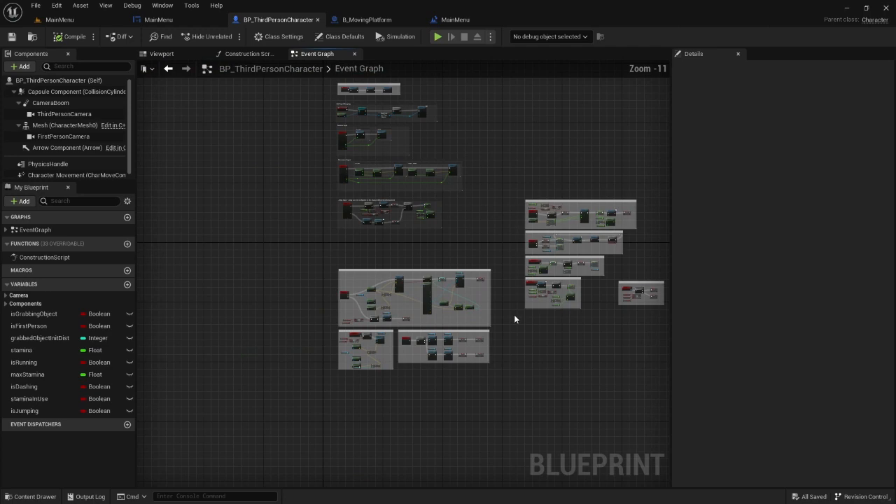
- Review the B_MovingPlatform Event Graph, then show the MainMenu widget with Play Game and Quit
left_click(364, 19)
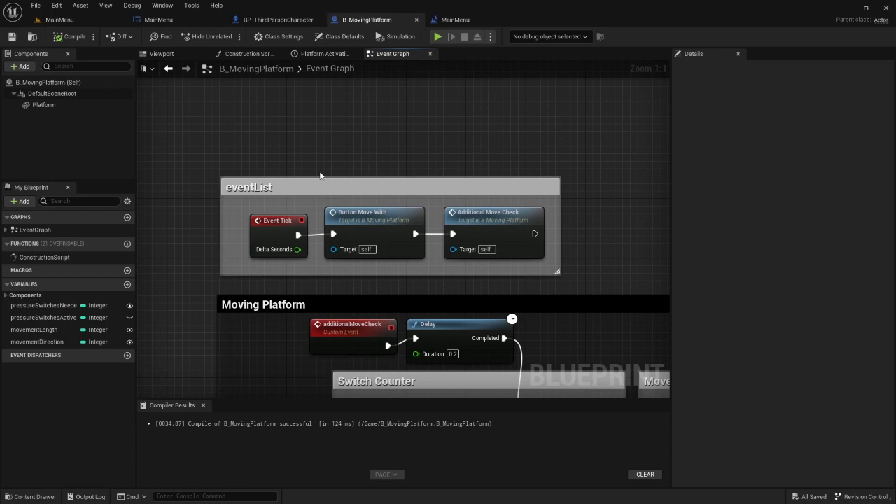
mouse_move(384, 111)
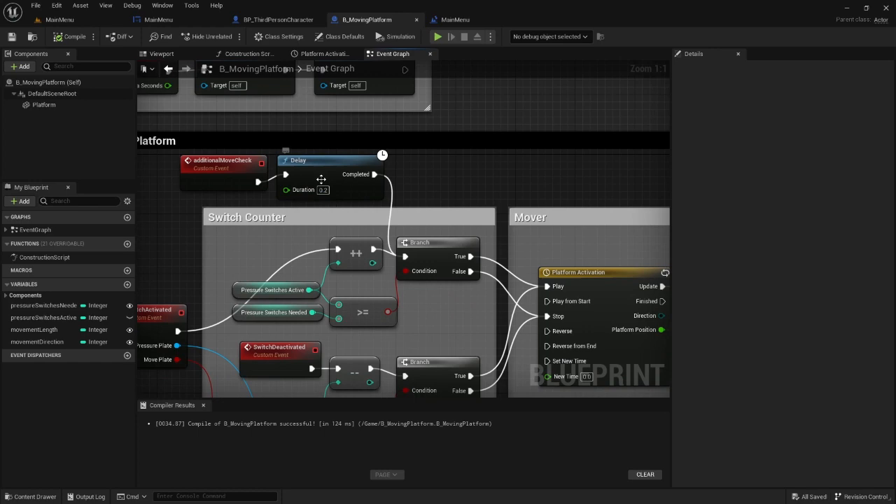
scroll("down", 3)
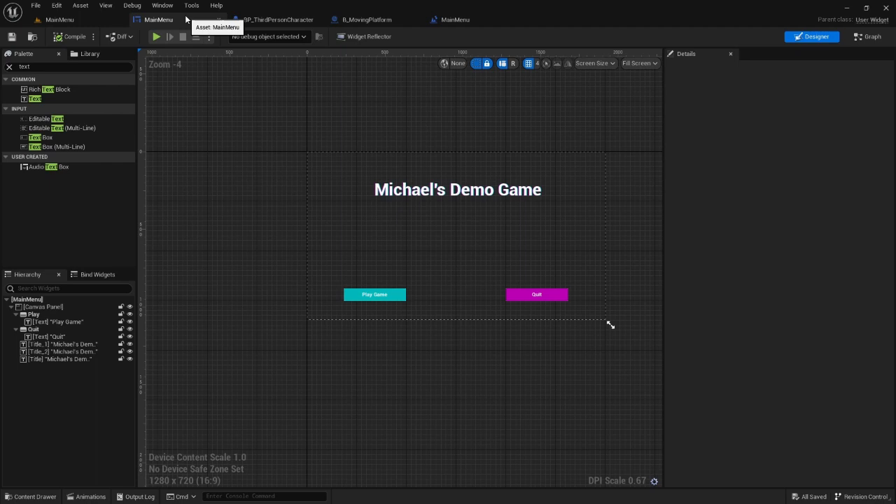
left_click(156, 36)
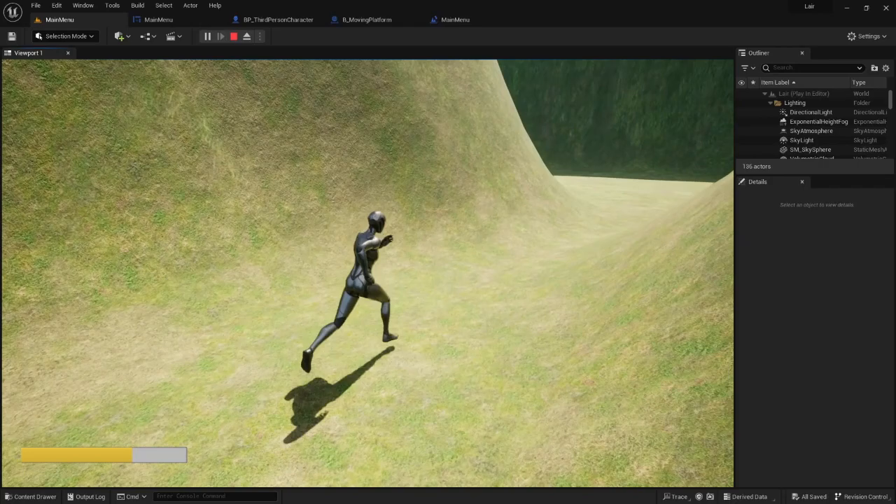
- Stop Play In Editor and select B_MovingPlatform2 to show its Movement Length of -890
left_click(35, 6)
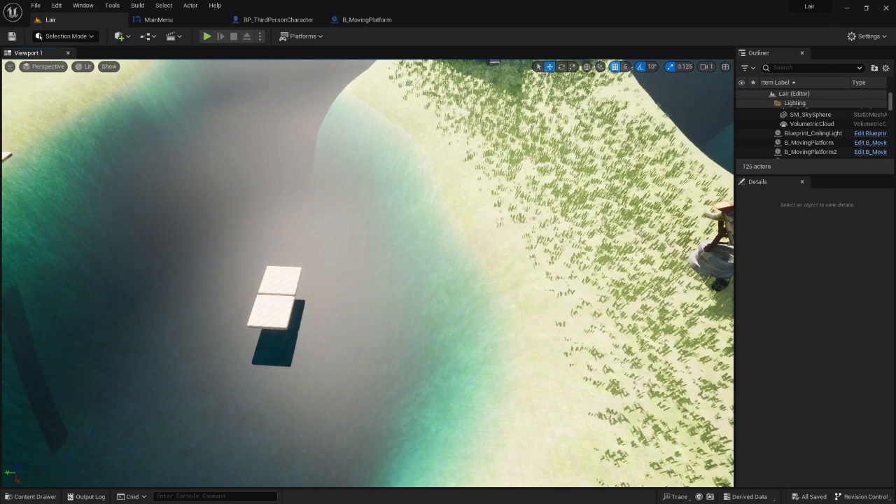
left_click(811, 151)
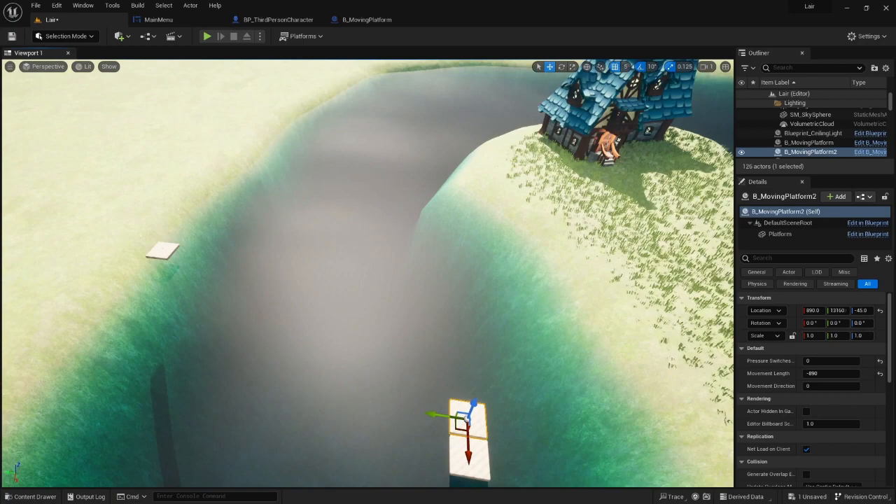